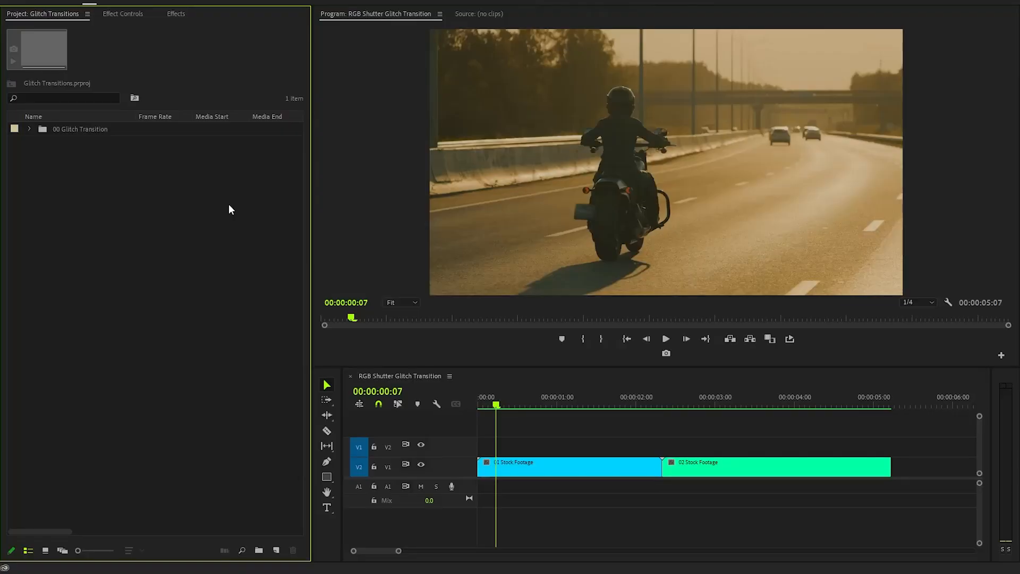
mouse_move(485, 158)
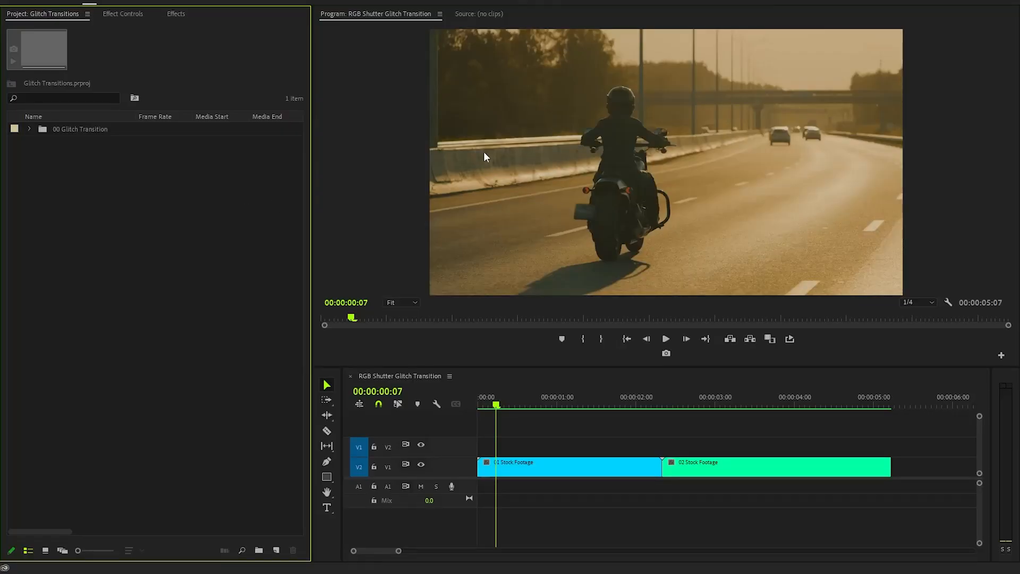
Step: Create a new 1920×1080 adjustment layer from the Project panel's New Item menu and accept its settings
click(665, 338)
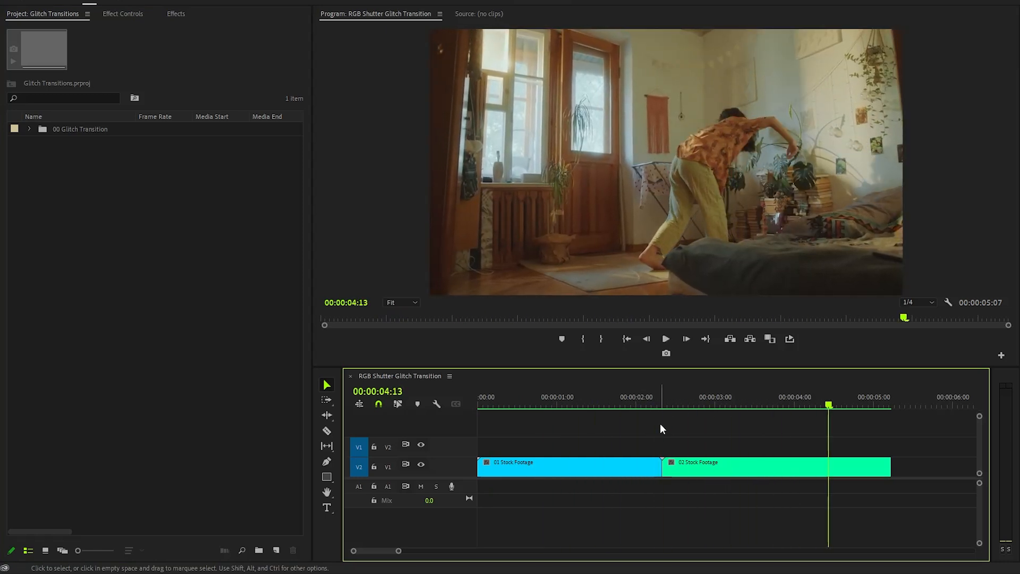
right_click(178, 260)
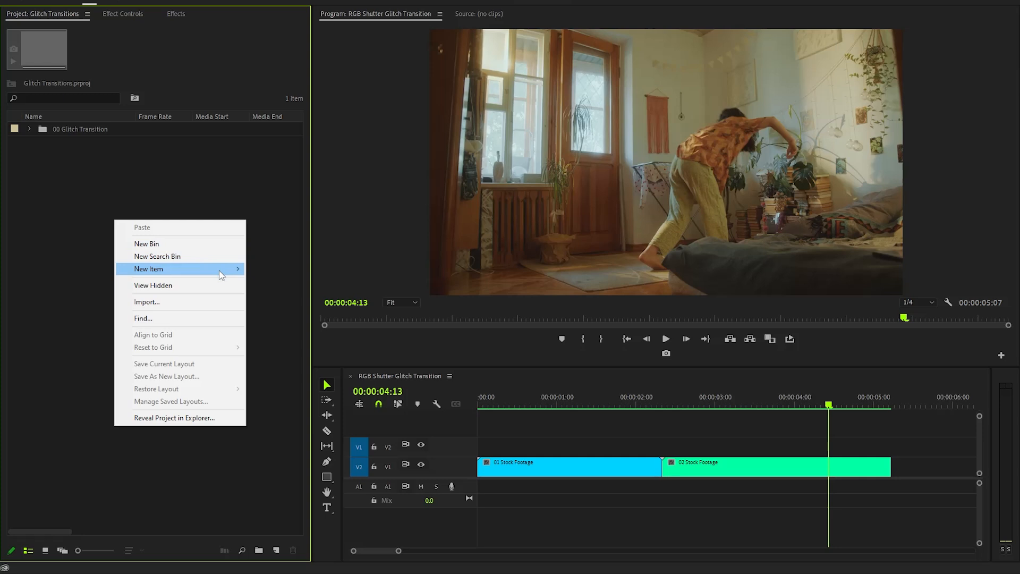
click(172, 269)
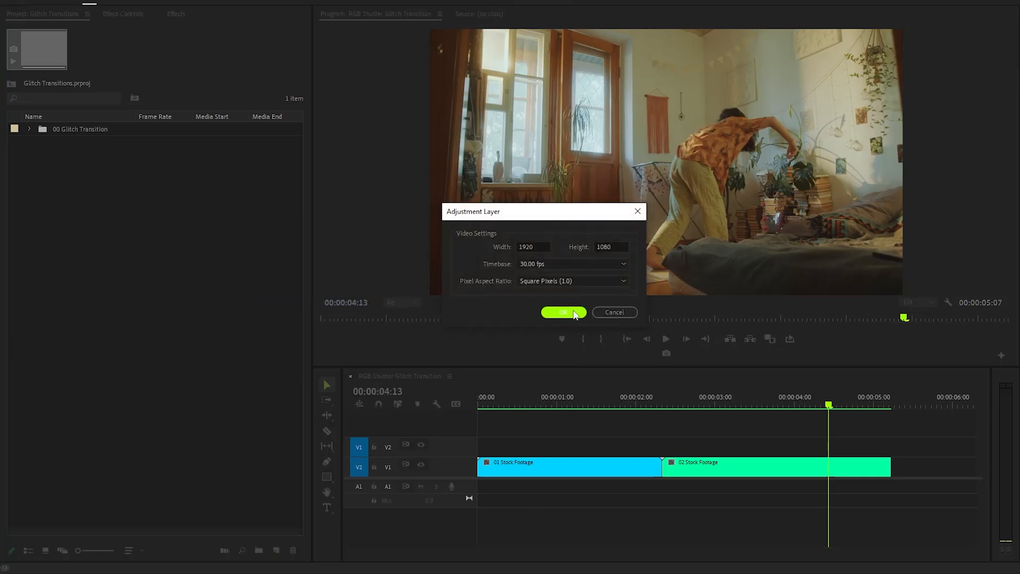
click(563, 311)
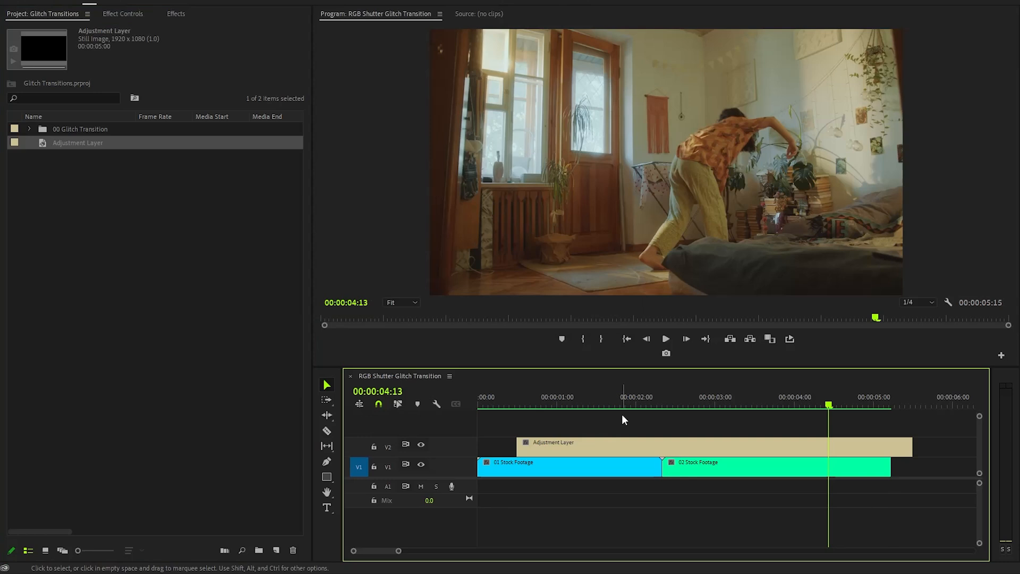
Step: Park the playhead at the 00:00:02:10 cut between the two stock clips
click(663, 405)
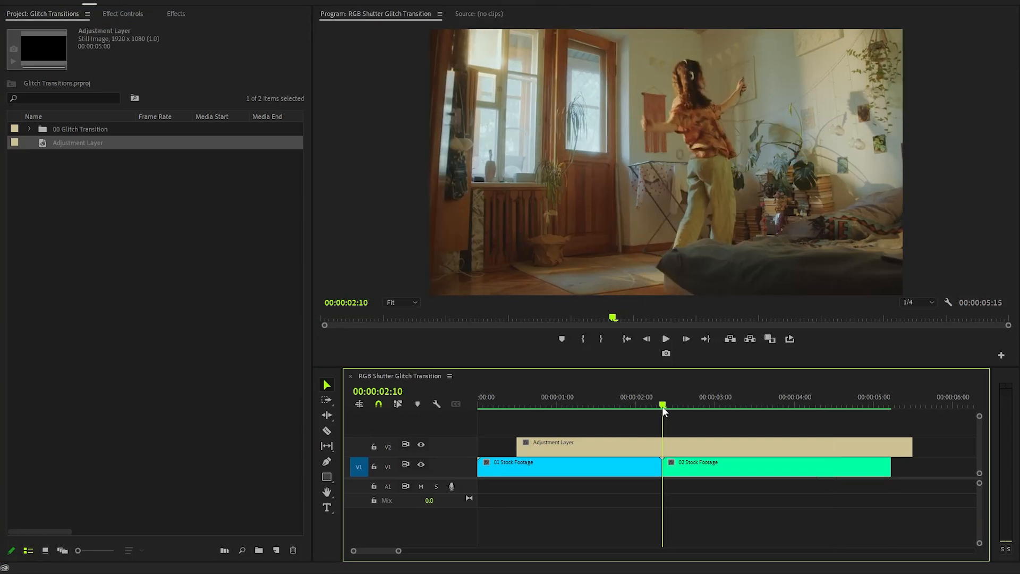
mouse_move(465, 547)
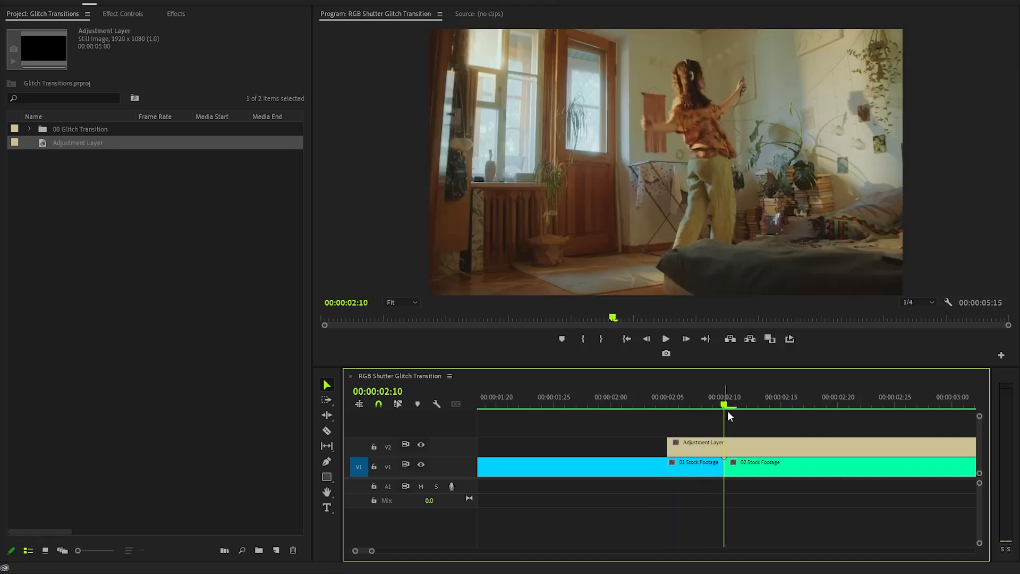
mouse_move(764, 500)
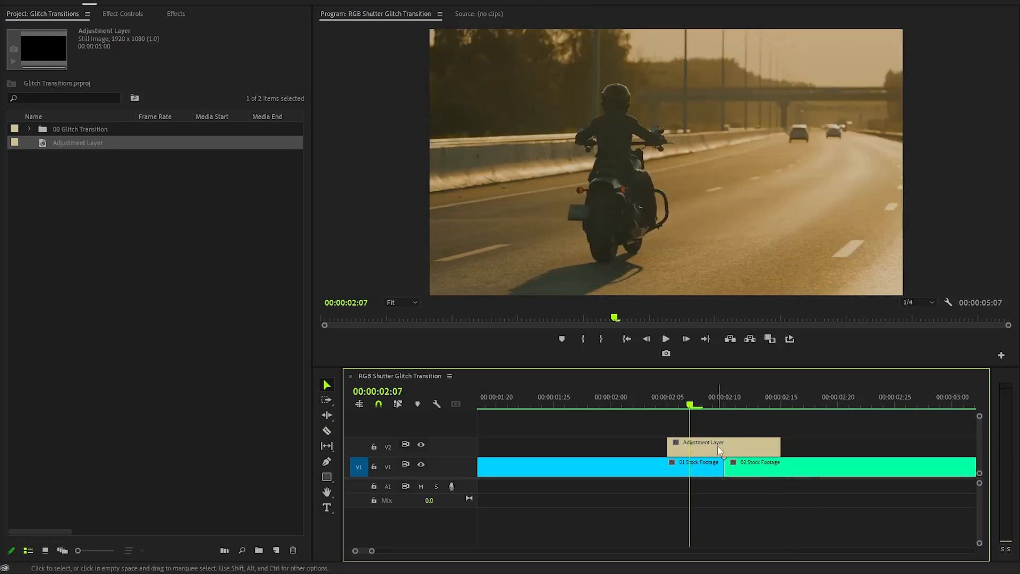
mouse_move(407, 242)
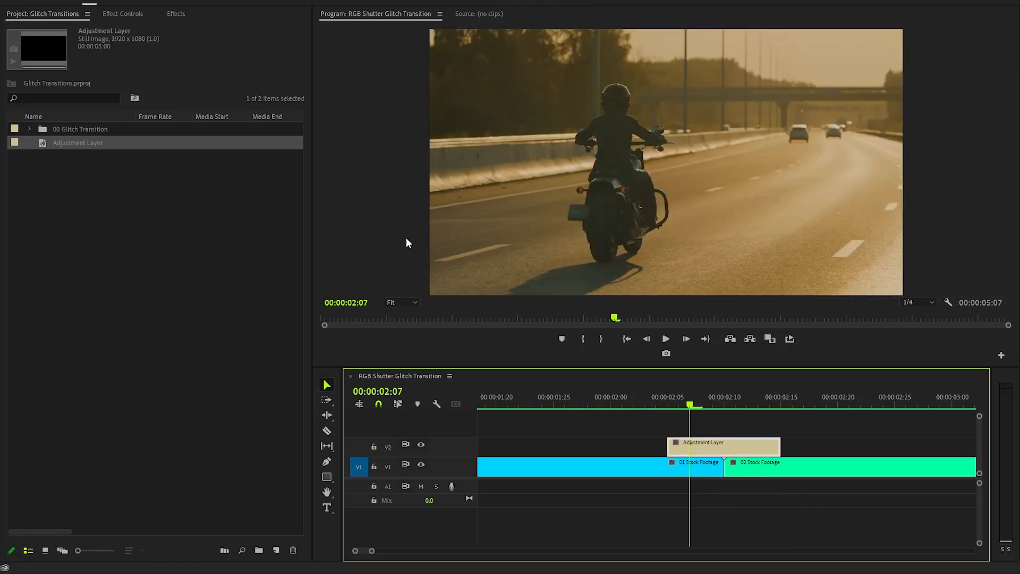
Step: Add the Transform effect to the adjustment layer, then find VR Chromatic Aberrations by name
click(176, 14)
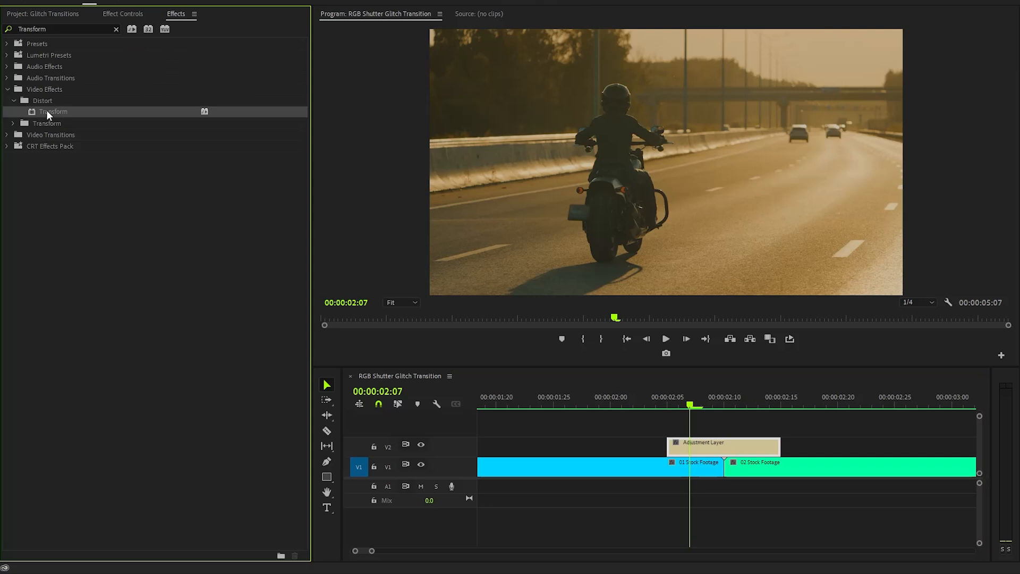
mouse_move(726, 423)
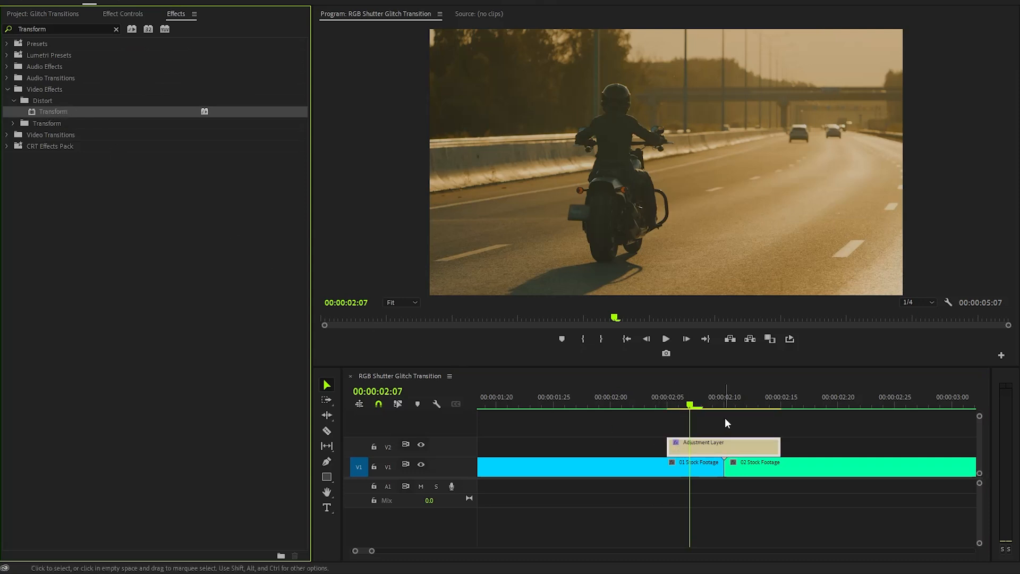
click(116, 28)
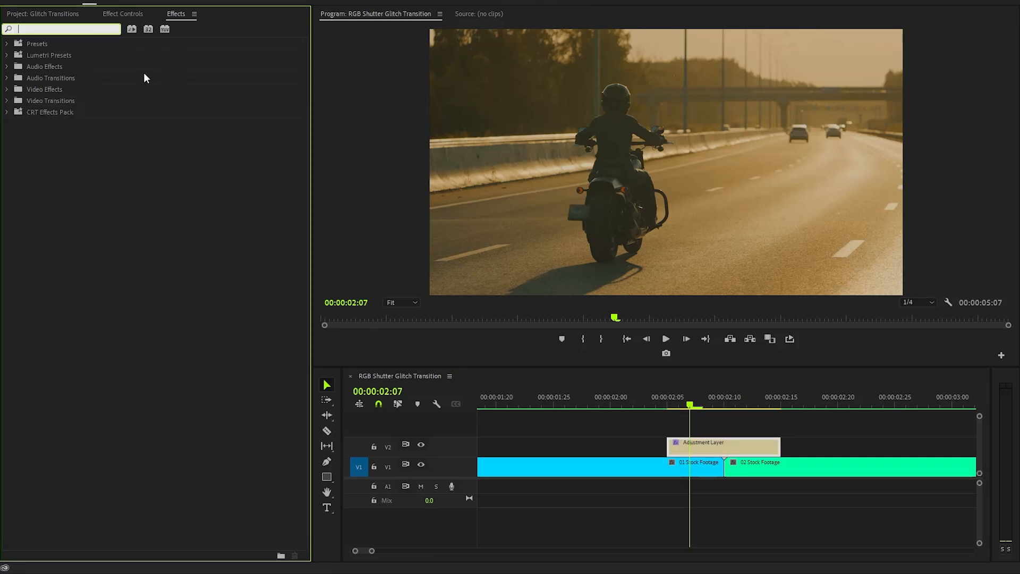
text(VR Chromatic Aberrations)
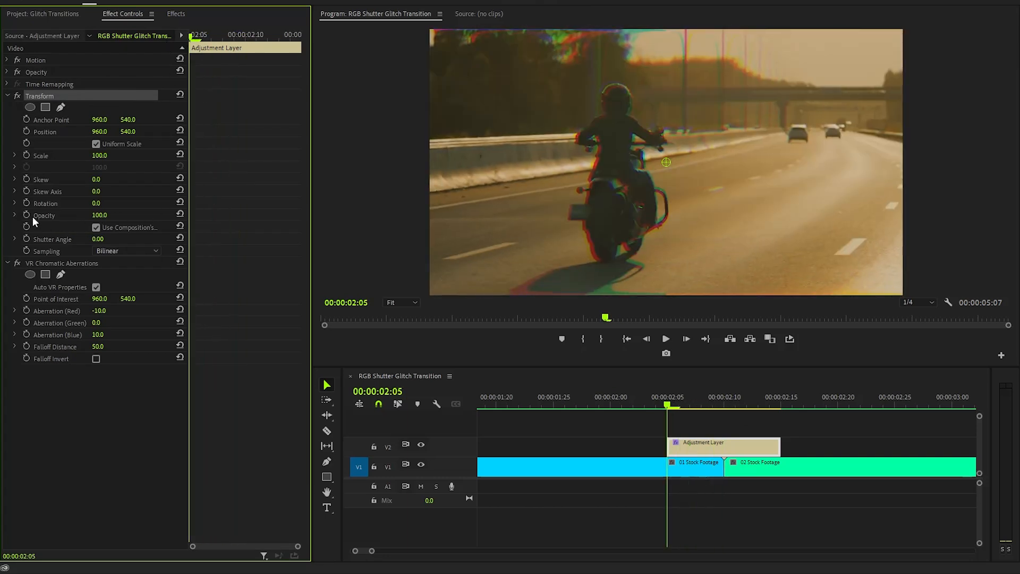
Step: Keyframe Transform Opacity, entering 0 on this frame and stepping to a later frame for the next value
click(27, 215)
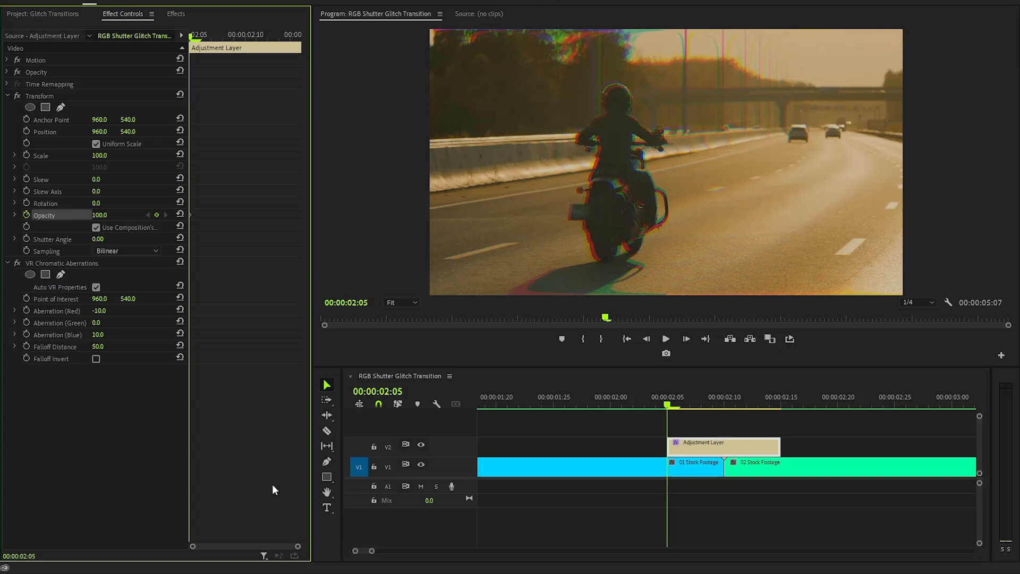
mouse_move(260, 431)
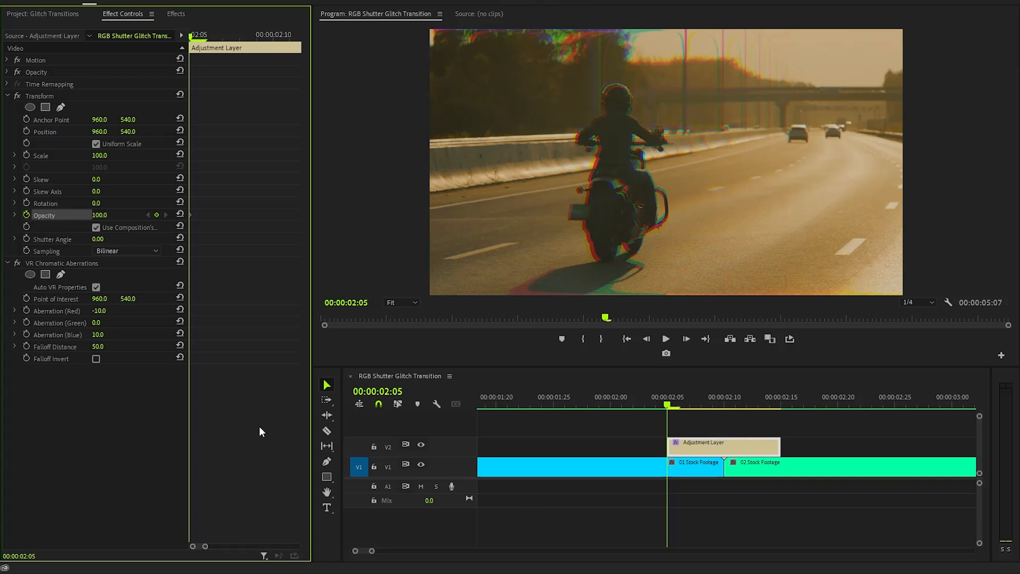
mouse_move(268, 400)
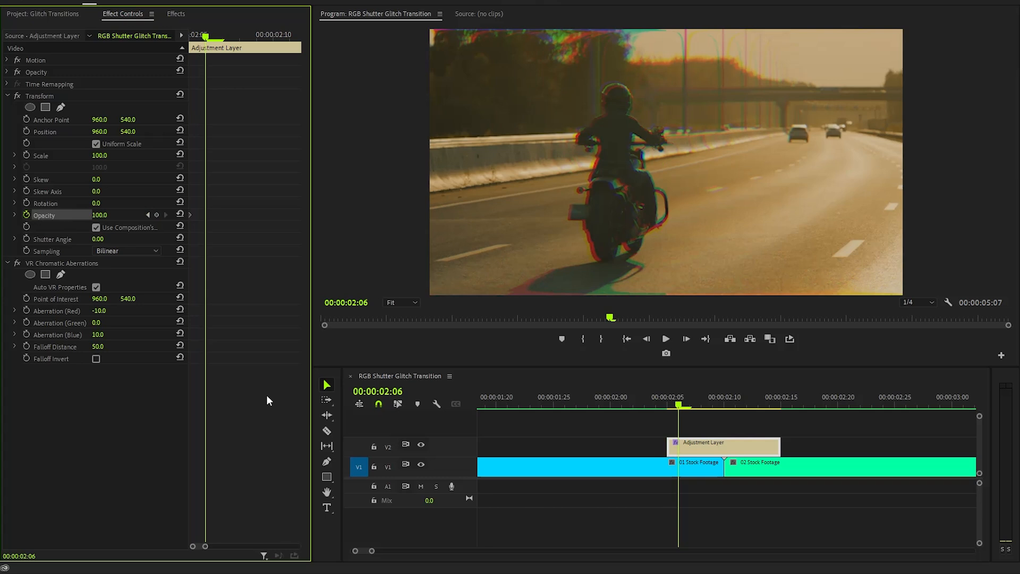
double_click(101, 214)
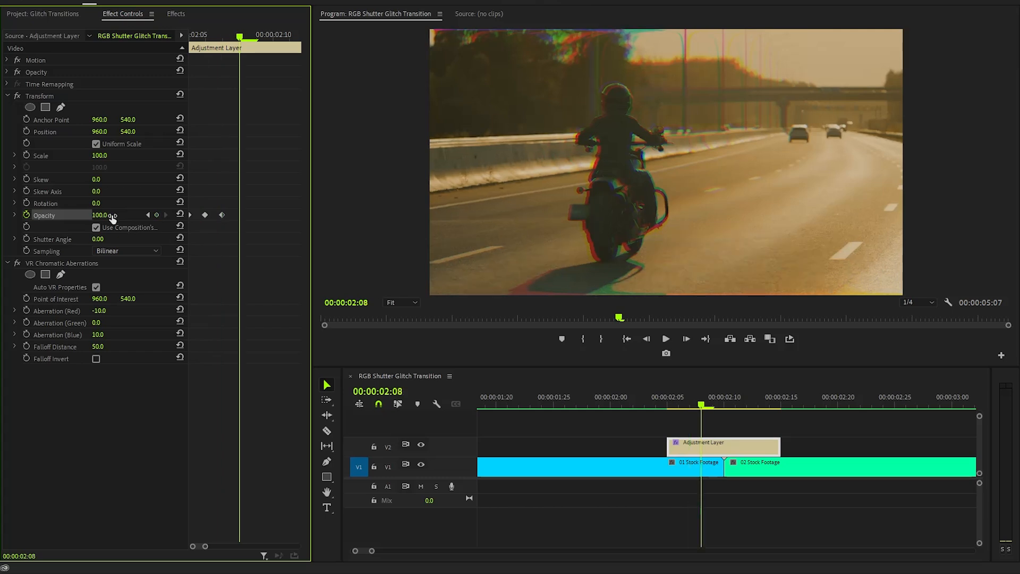
triple_click(100, 214)
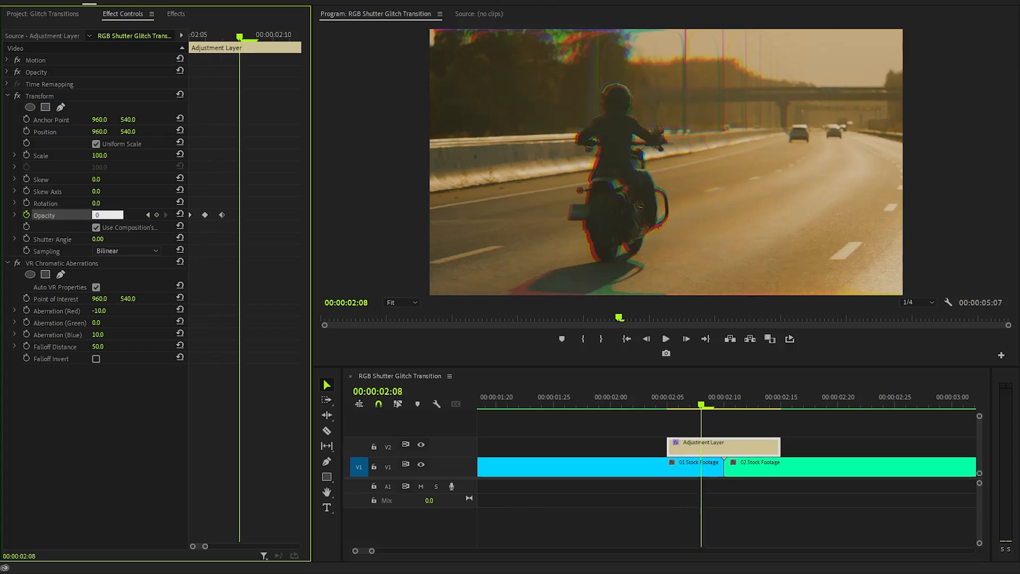
click(108, 214)
text(100)
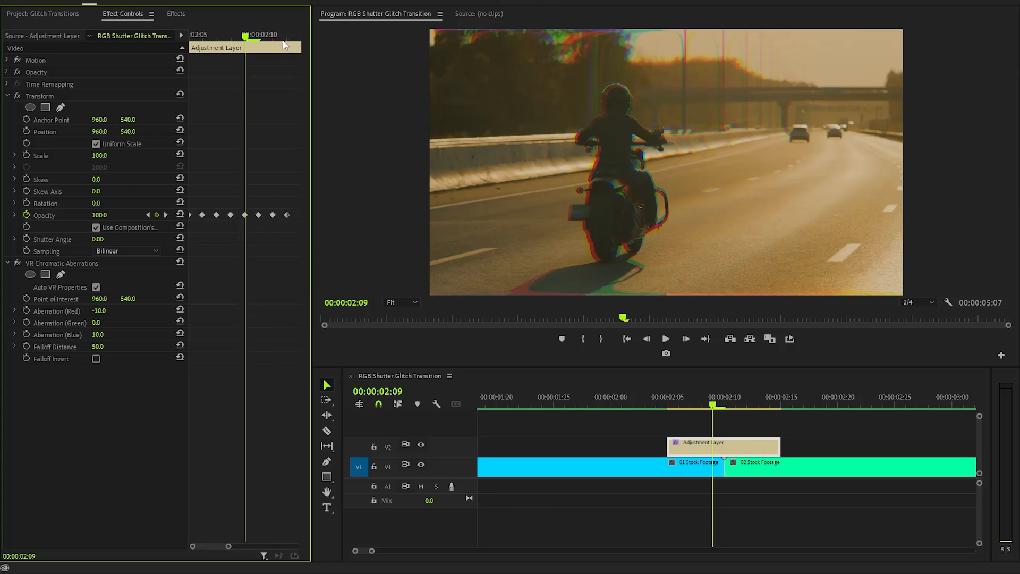
click(757, 397)
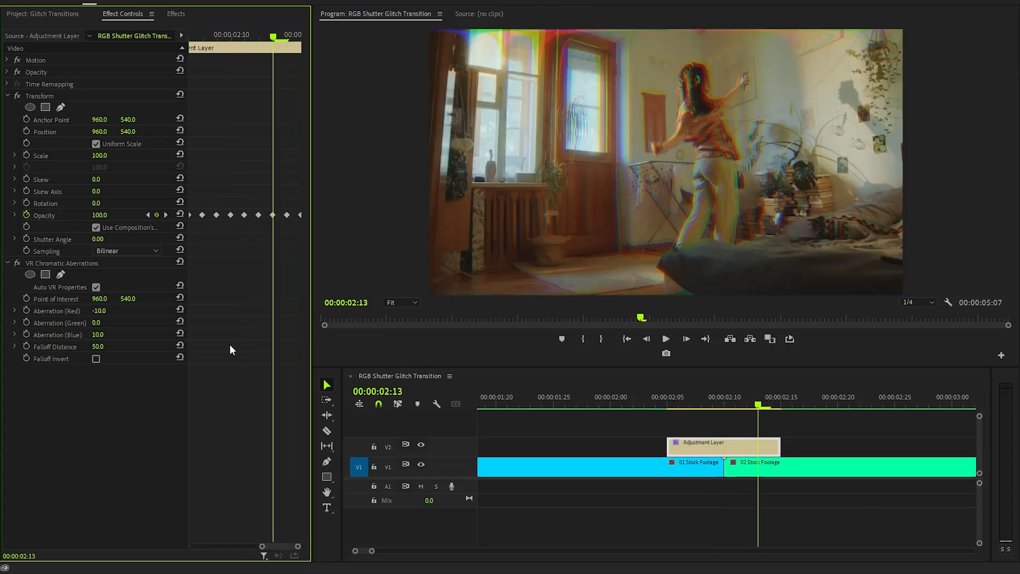
click(679, 404)
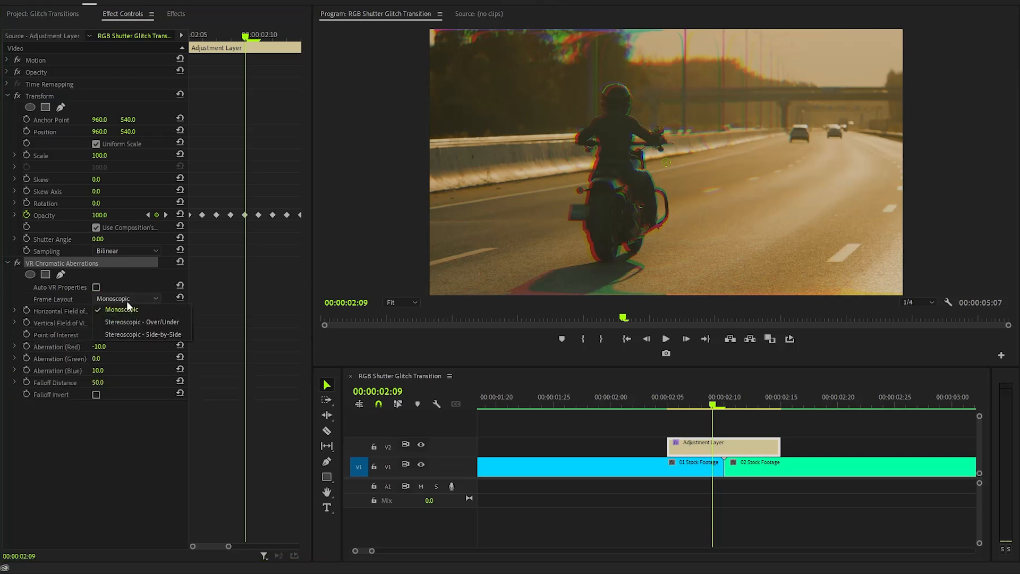
mouse_move(141, 321)
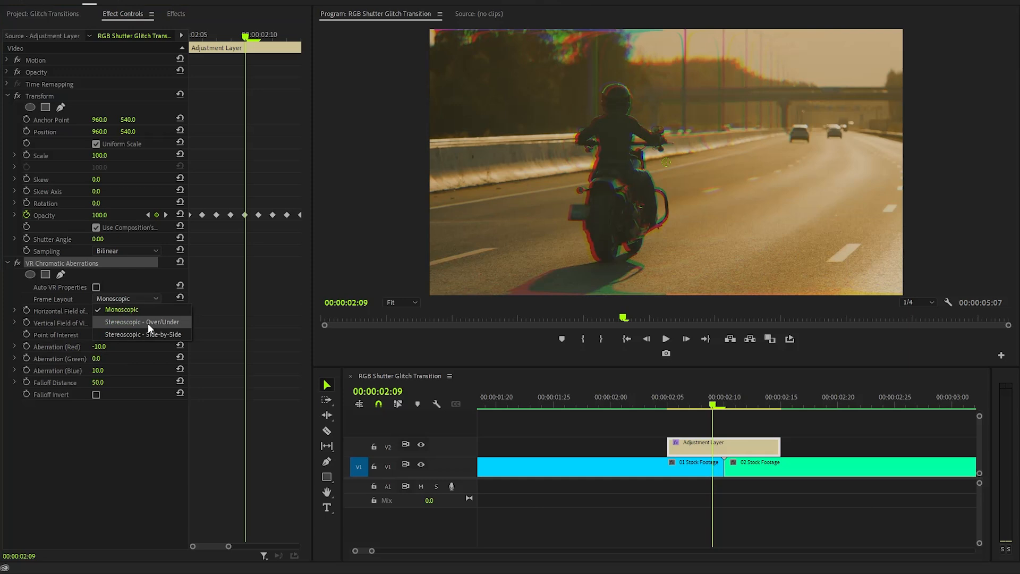
Step: Set Frame Layout to Stereoscopic - Over/Under and keyframe Aberration Blue at 96 and Red at 44
click(141, 321)
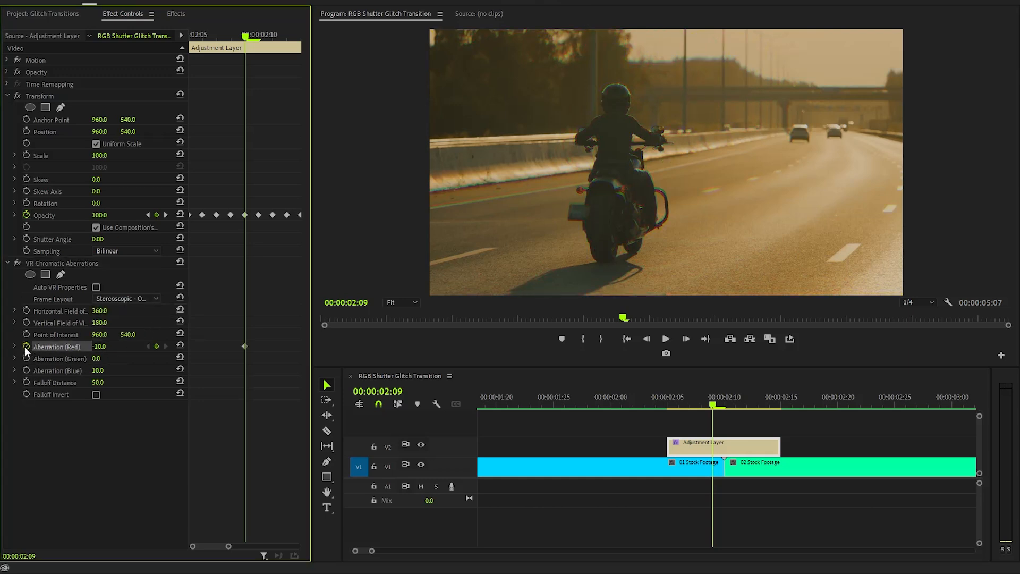
click(25, 369)
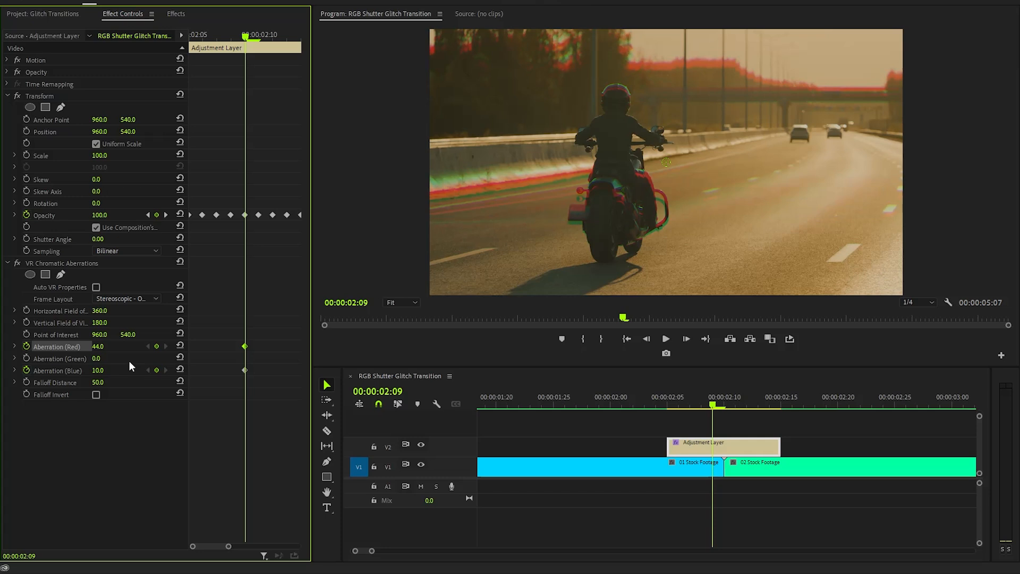
double_click(99, 370)
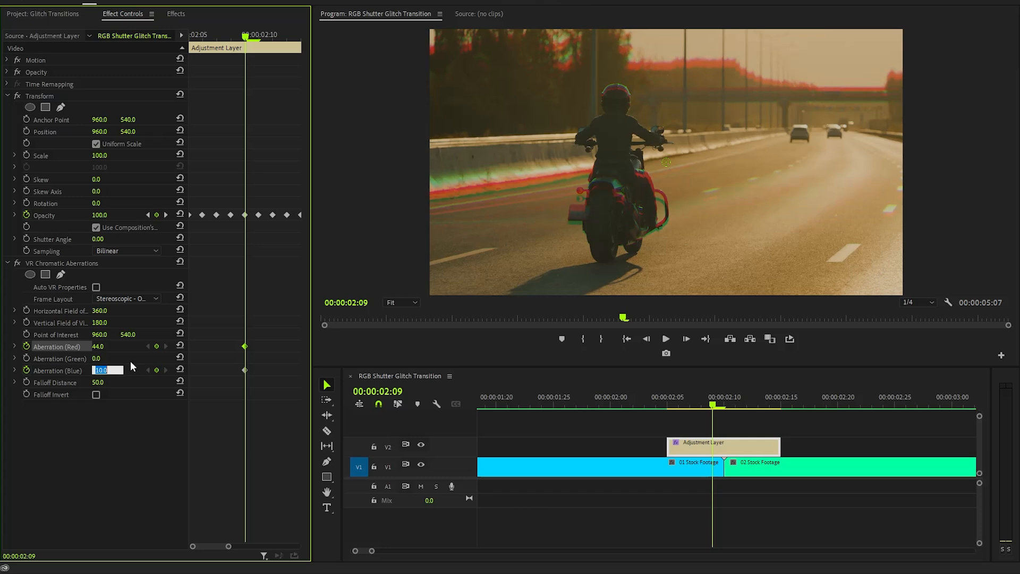
text(96.0)
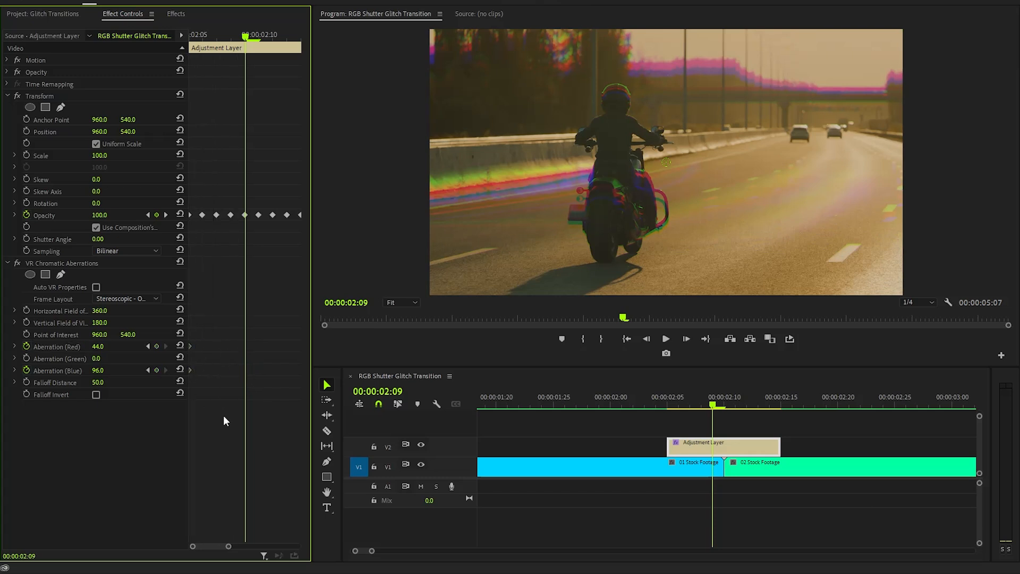
double_click(101, 346)
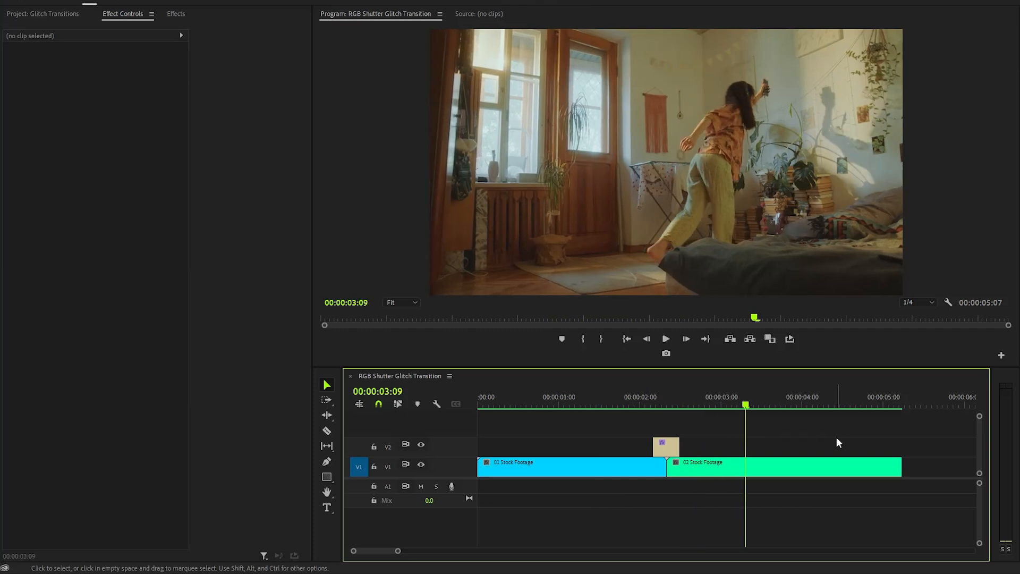
Step: Switch back to the Project panel so the adjustment layer shows beside the transition folder
click(42, 14)
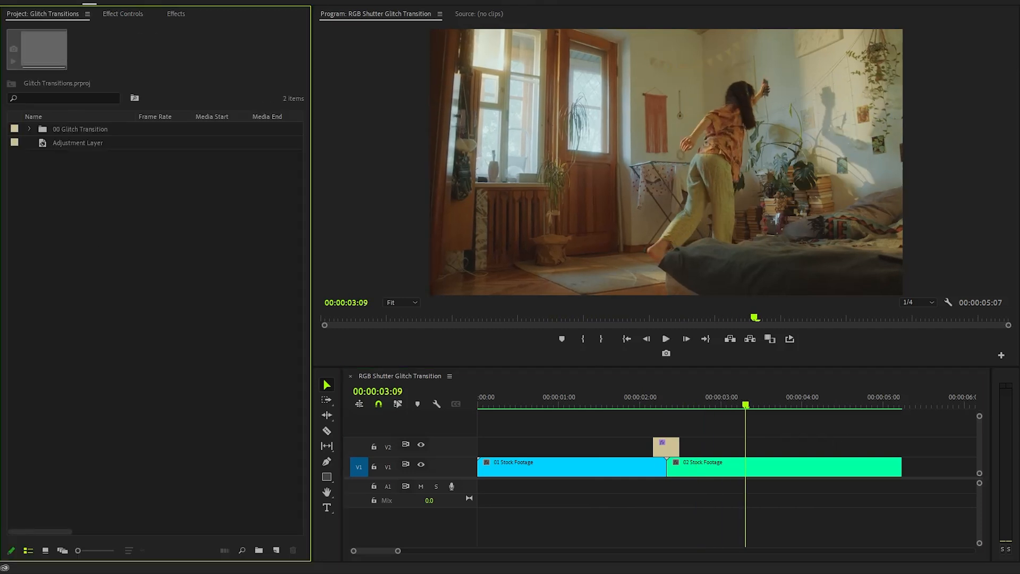